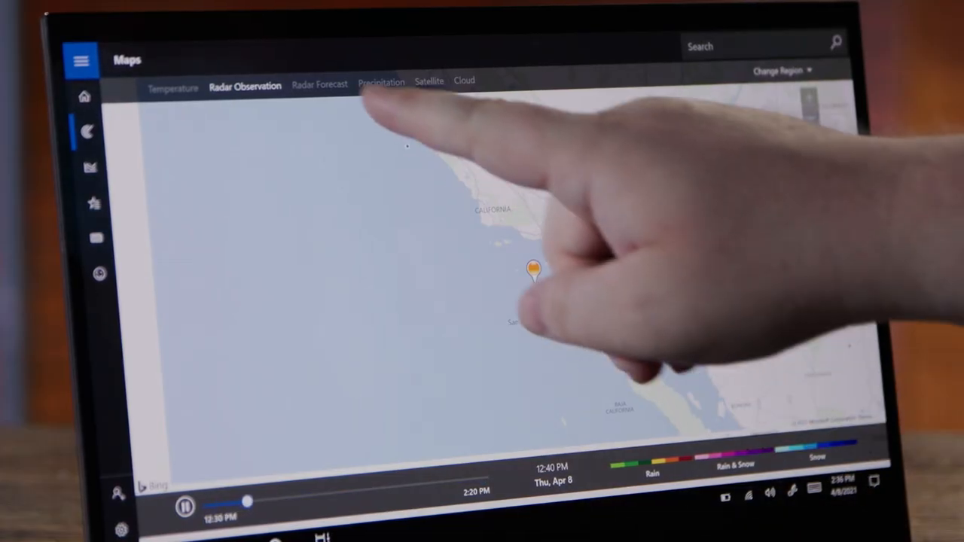
- Switch the Maps page to the Radar Forecast layer over Southern California
left_click(319, 83)
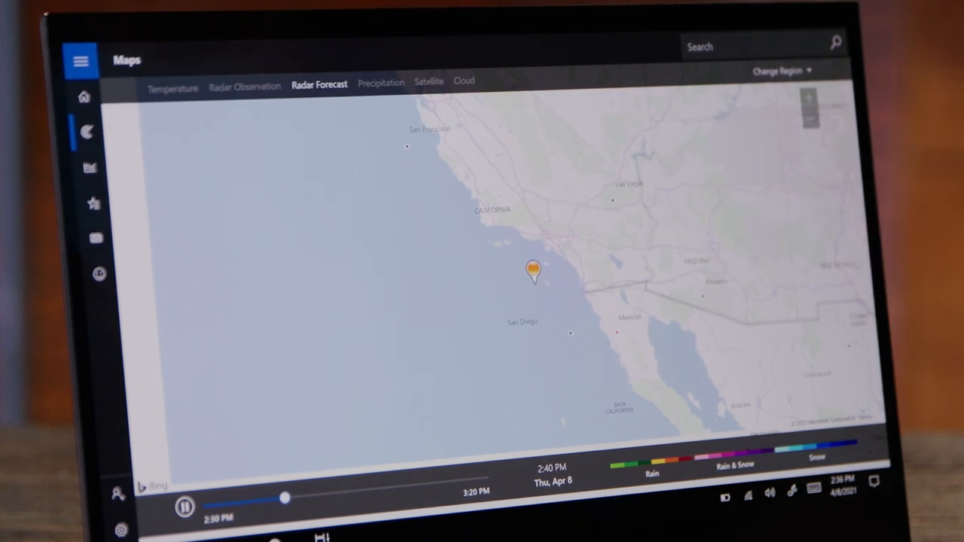